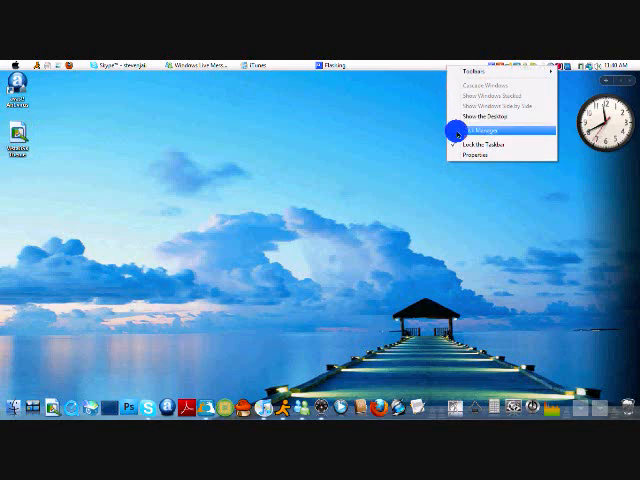
# Step: Launch Firefox from the dock and search Google for 'rocketdock'
pyautogui.click(481, 120)
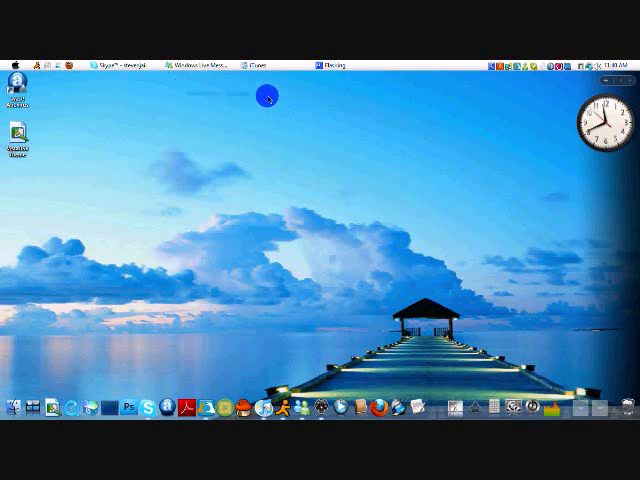
pyautogui.moveTo(420, 105)
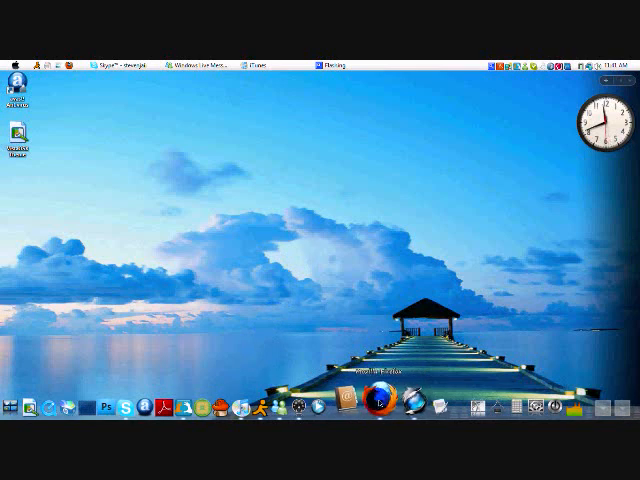
pyautogui.click(378, 400)
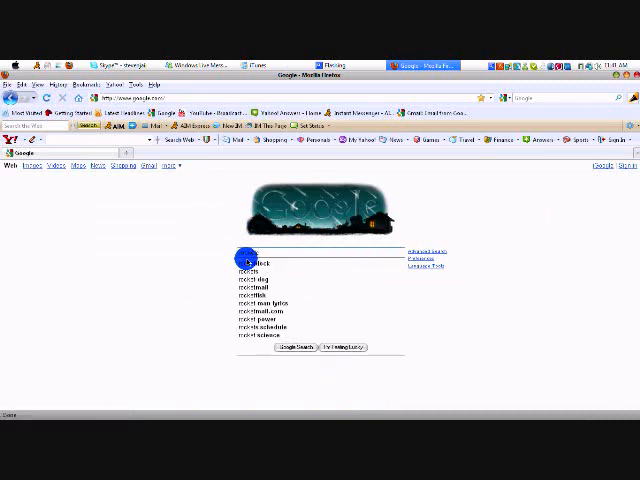
pyautogui.write('rocketdock')
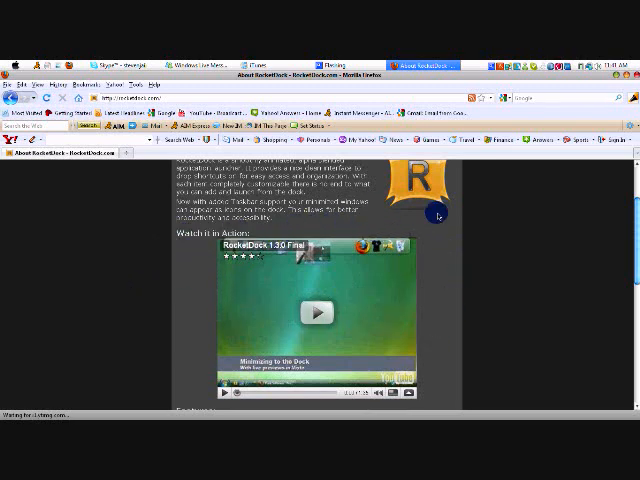
# Step: Scroll the About RocketDock page down to the features list and back up
pyautogui.scroll(-3)
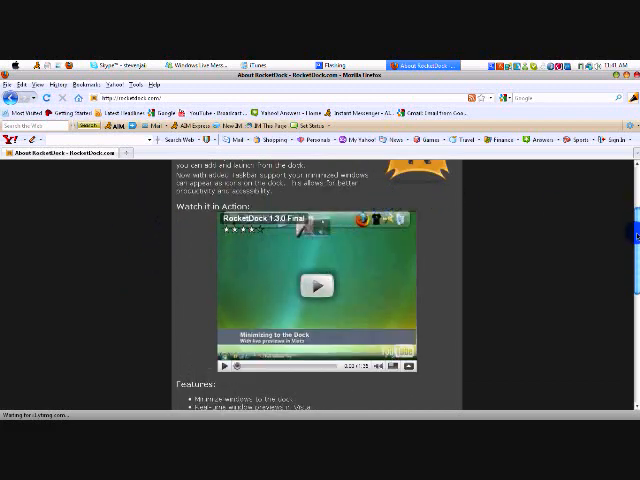
pyautogui.scroll(-3)
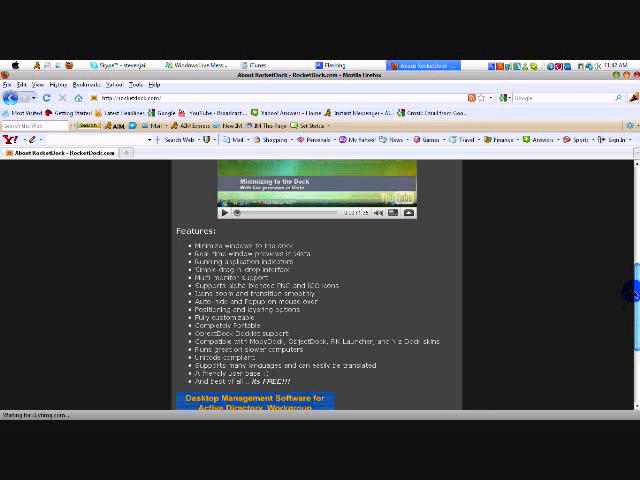
pyautogui.scroll(3)
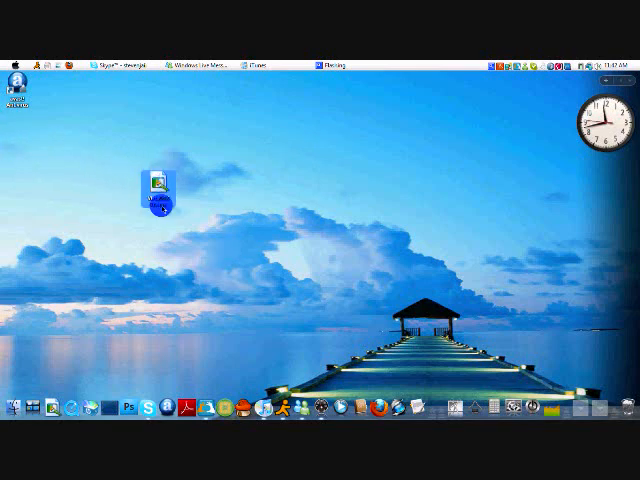
pyautogui.moveTo(160, 190)
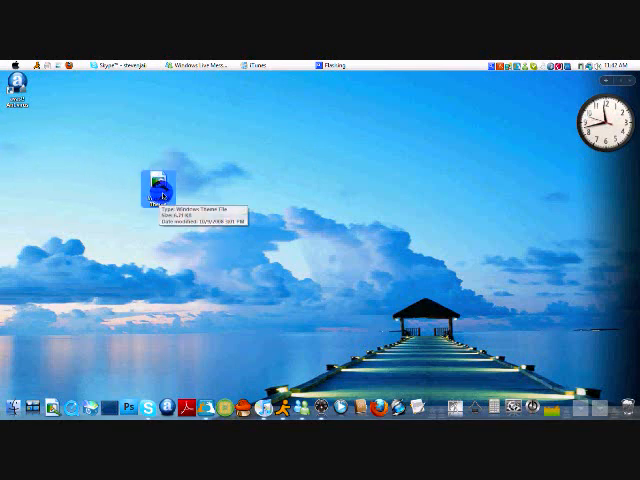
# Step: Open the downloaded theme file from the desktop
pyautogui.doubleClick(160, 185)
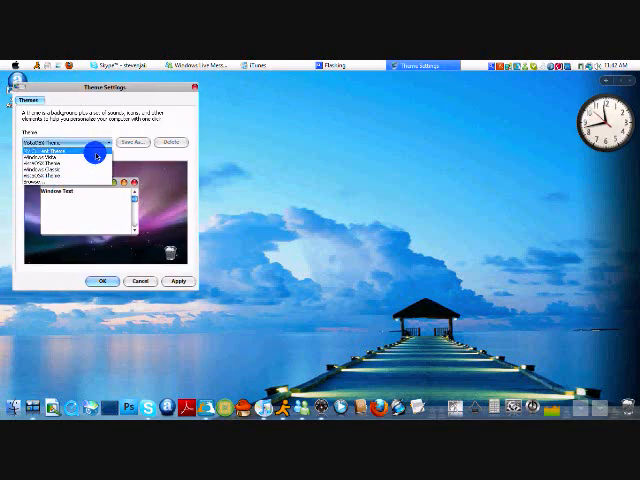
# Step: Choose 'My Current Theme' after previewing Windows Vista, and apply with OK
pyautogui.click(55, 160)
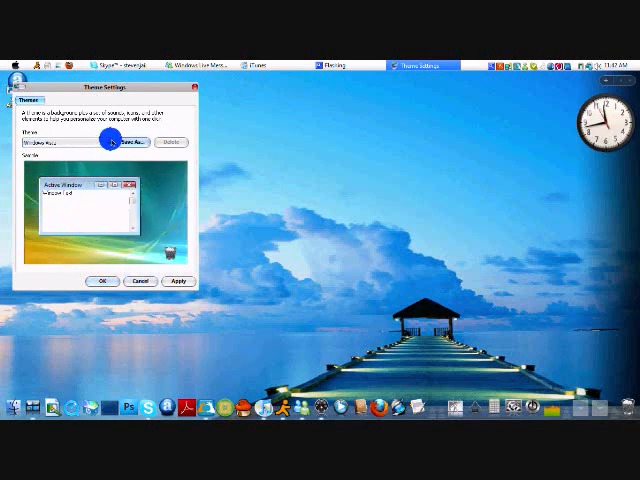
pyautogui.click(108, 147)
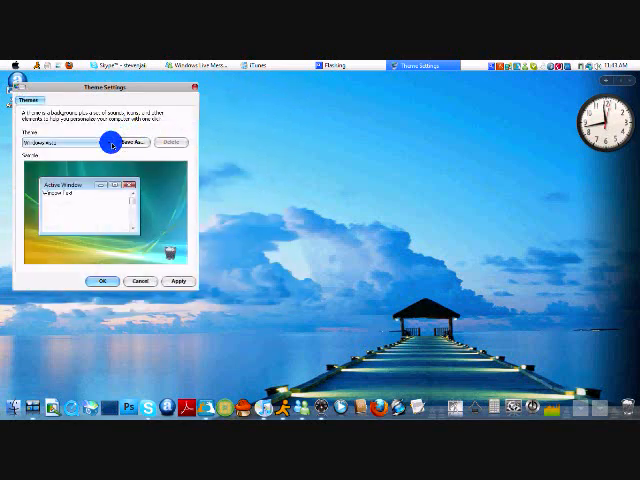
pyautogui.click(110, 146)
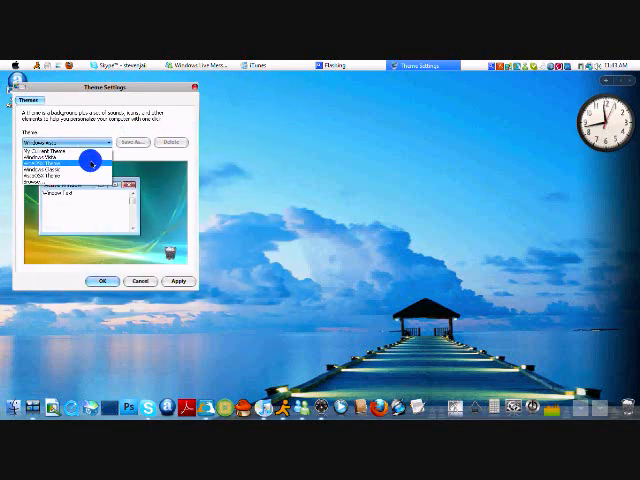
pyautogui.click(60, 165)
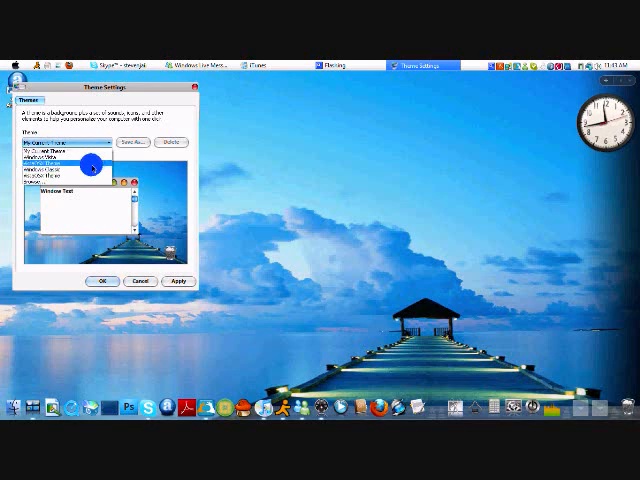
pyautogui.click(60, 160)
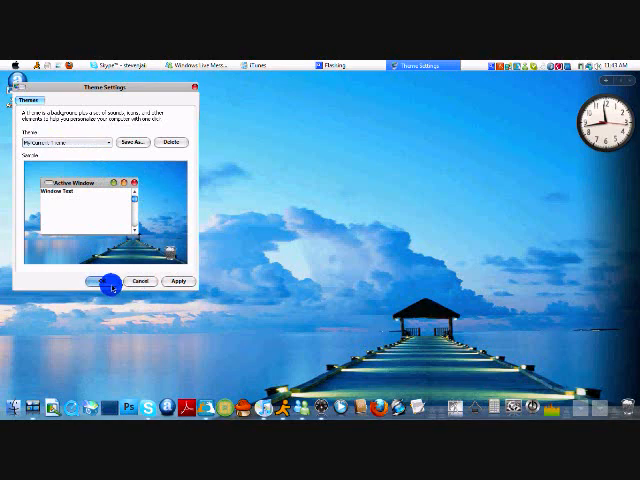
pyautogui.click(178, 281)
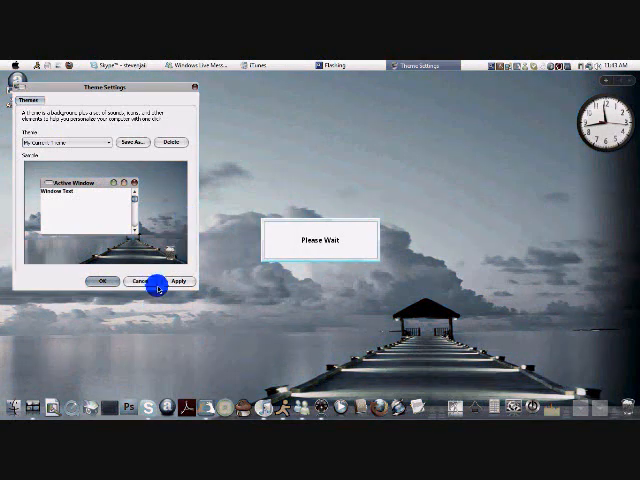
pyautogui.click(178, 281)
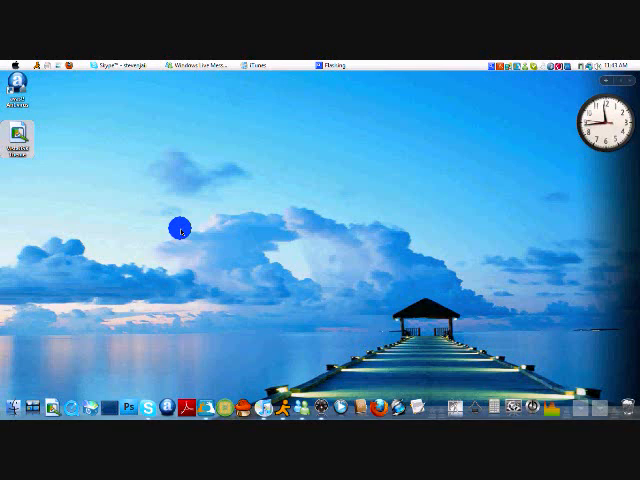
pyautogui.moveTo(289, 264)
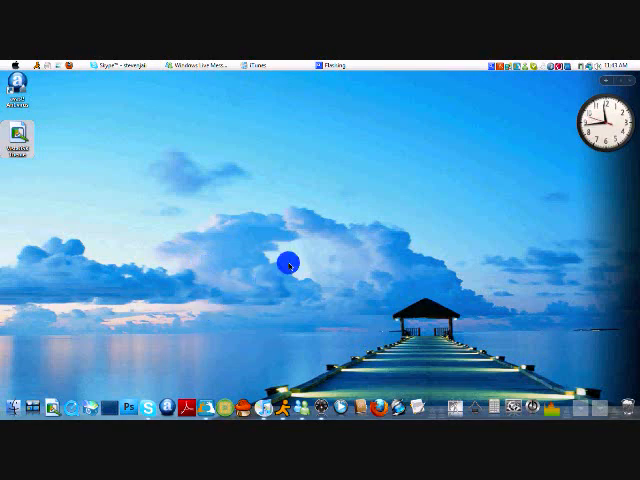